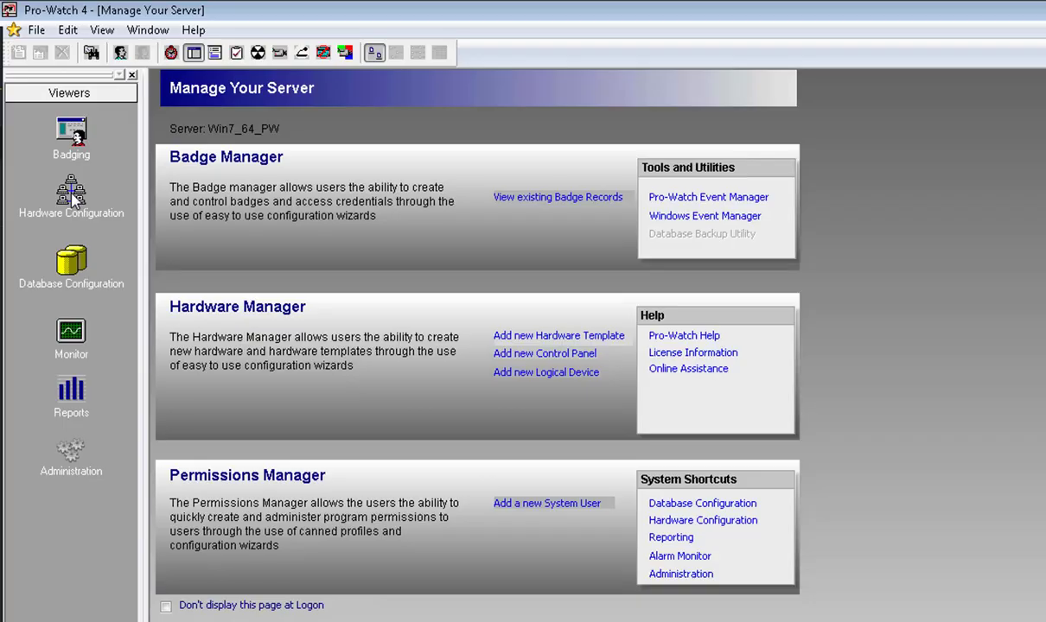
- Open Hardware Configuration and list the Honeywell site's Readers folder
{"action": "left_click", "coordinate": [71, 199]}
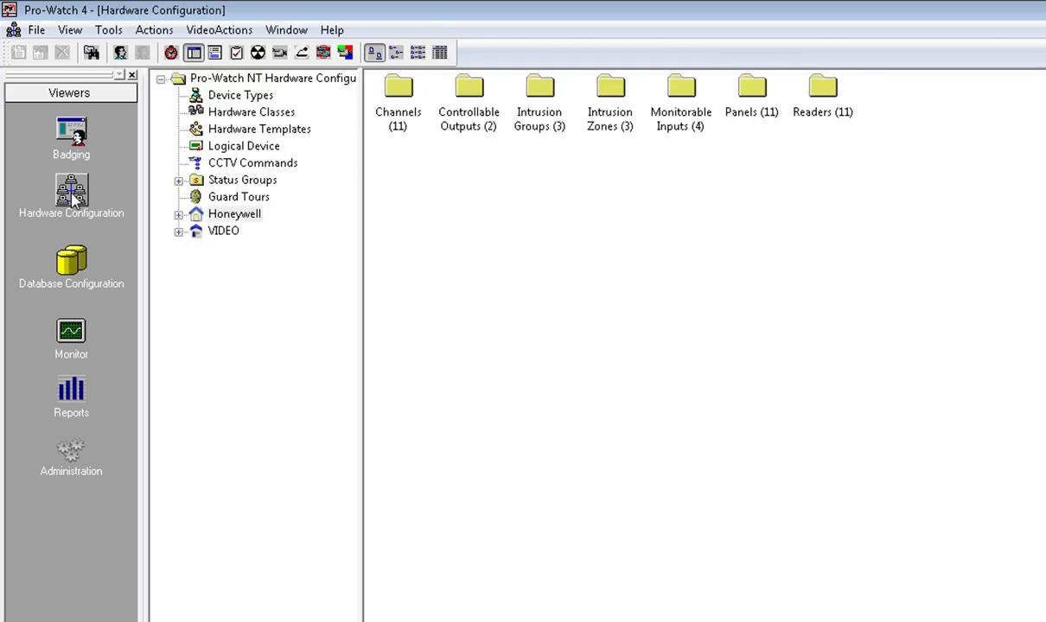
{"action": "mouse_move", "coordinate": [216, 225]}
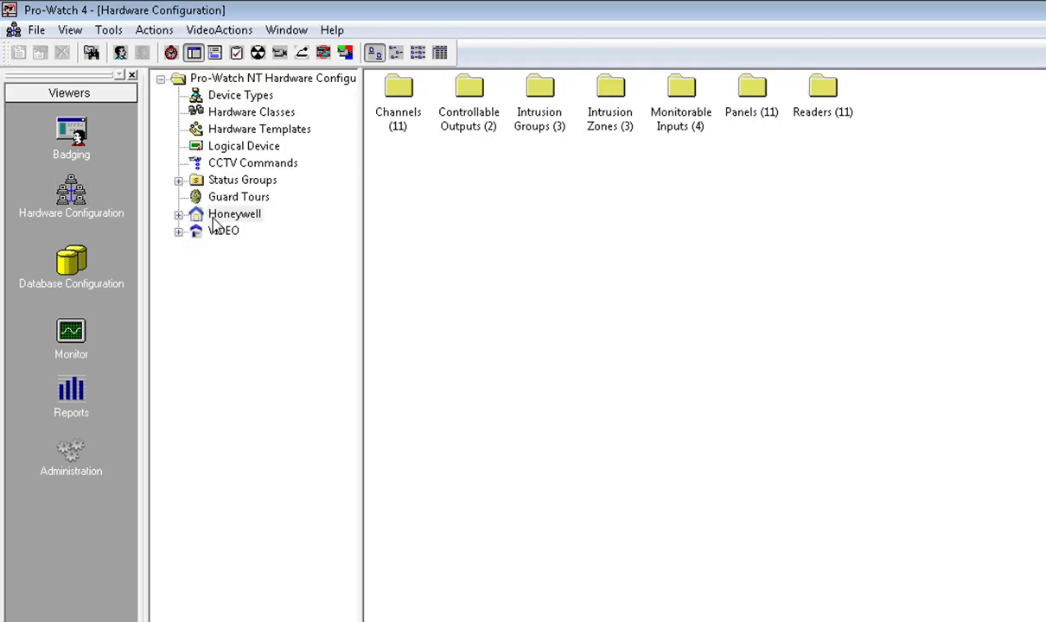
{"action": "left_click", "coordinate": [235, 213]}
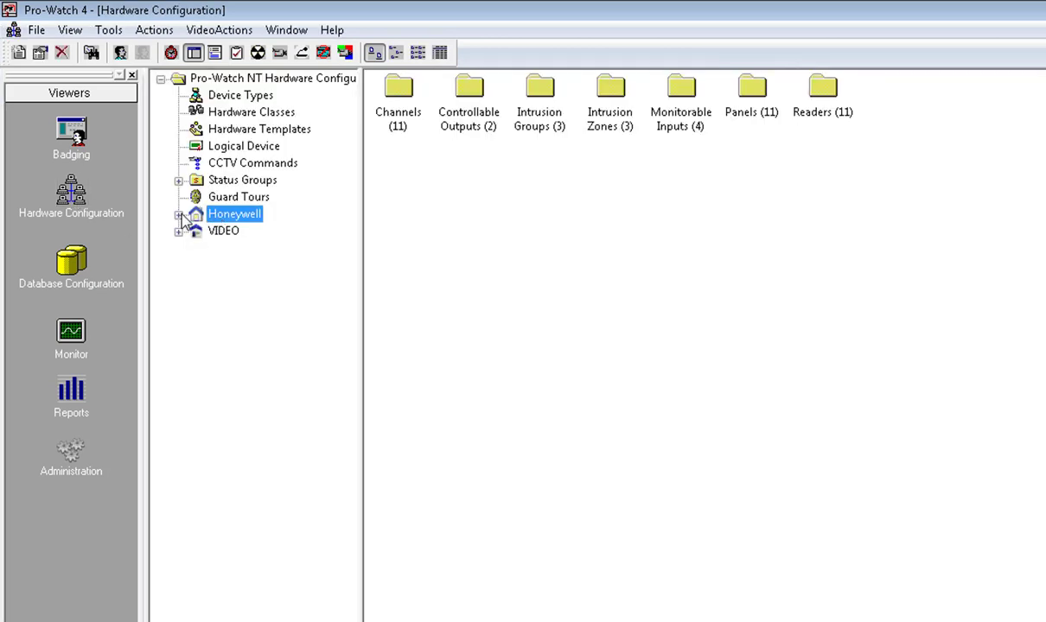
{"action": "left_click", "coordinate": [179, 213]}
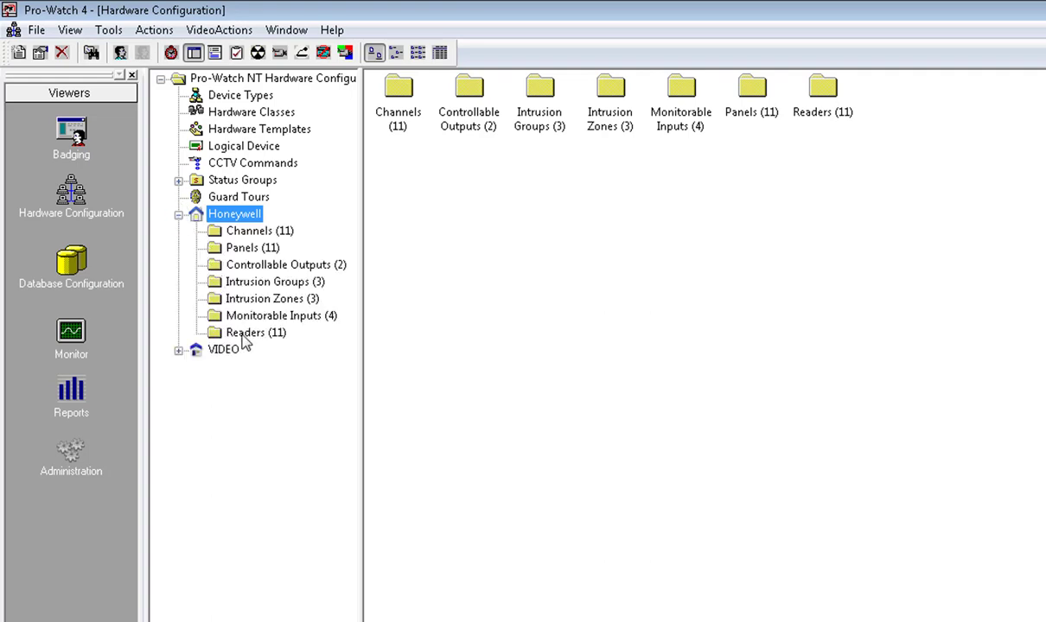
{"action": "left_click", "coordinate": [257, 333]}
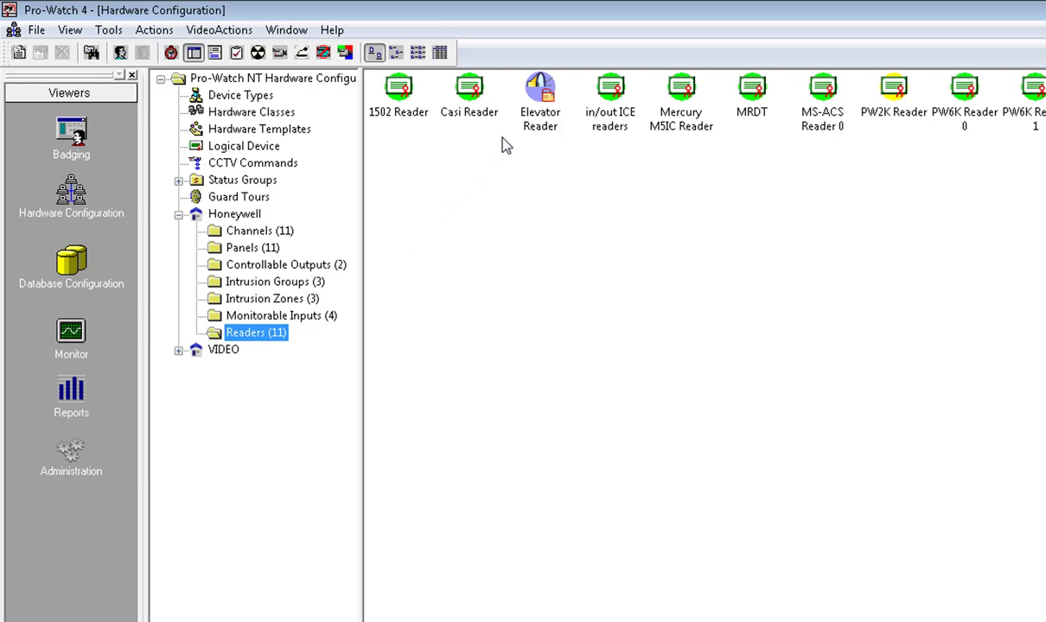
- Open Elevator Reader's properties and choose Define for its elevator unlock clearance code
{"action": "right_click", "coordinate": [539, 87]}
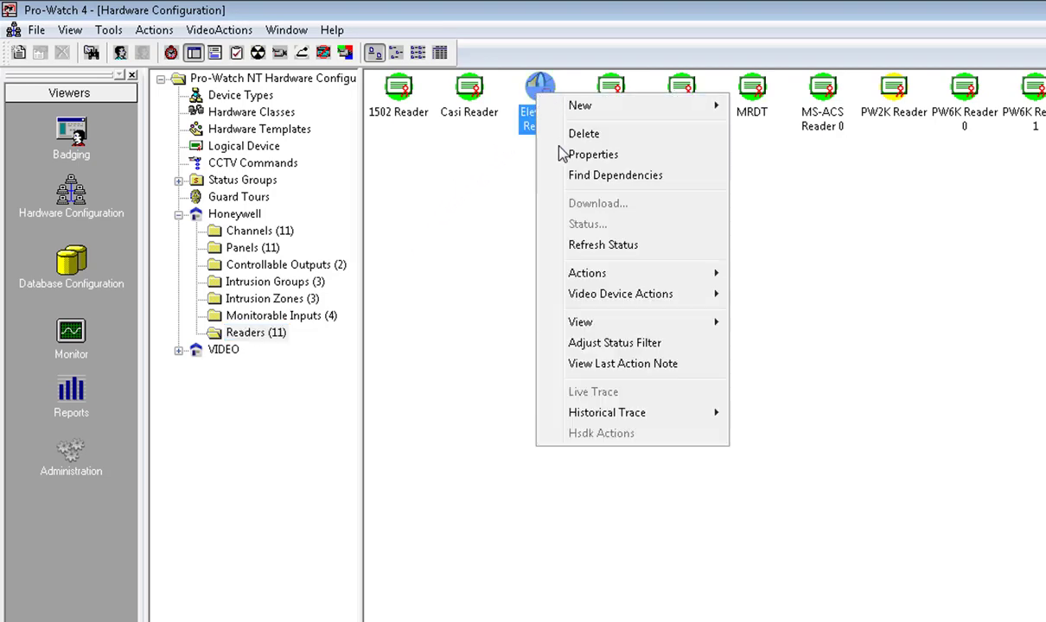
{"action": "left_click", "coordinate": [594, 154]}
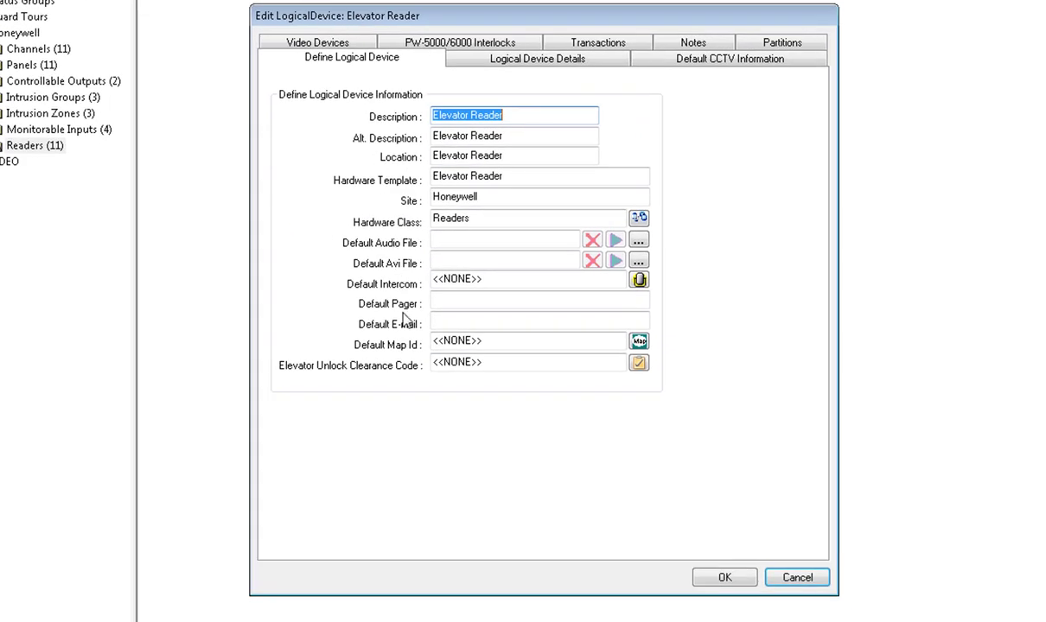
{"action": "mouse_move", "coordinate": [423, 397]}
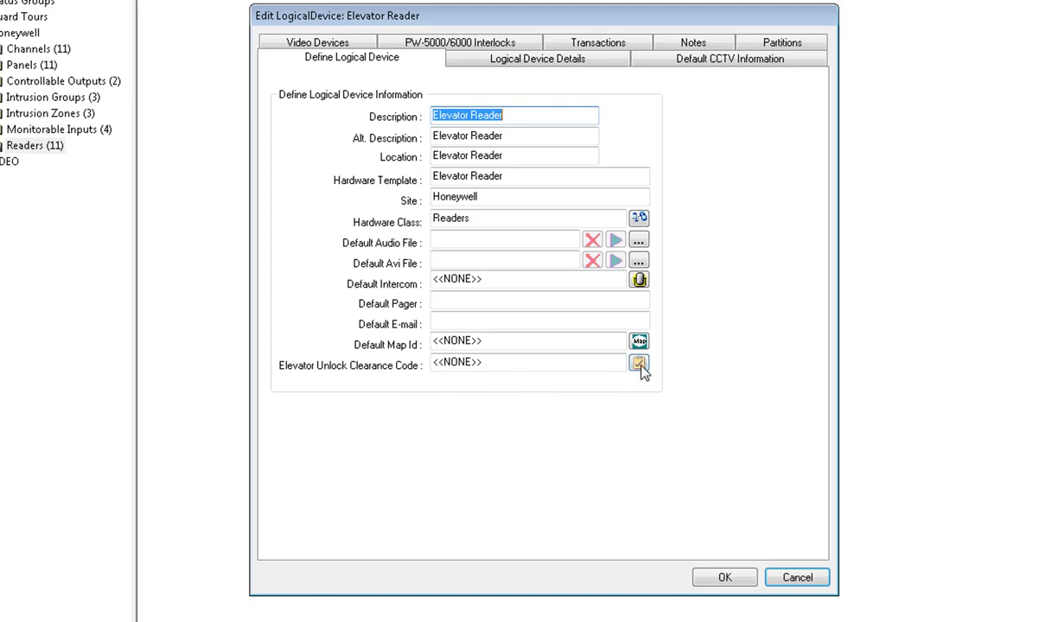
{"action": "left_click", "coordinate": [638, 363]}
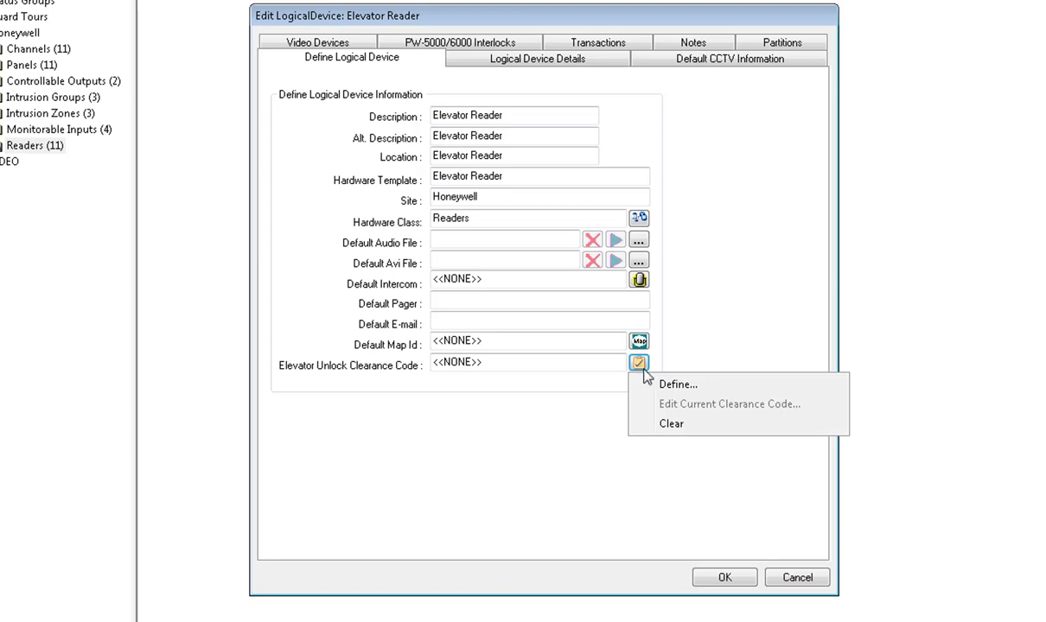
{"action": "left_click", "coordinate": [678, 384]}
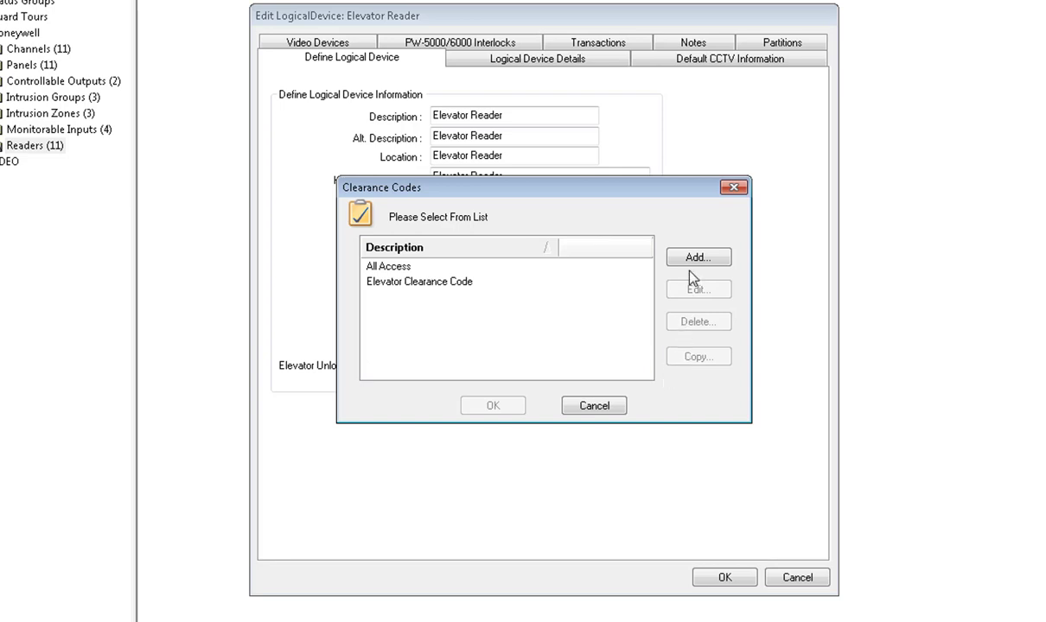
- Add a clearance code described 'Elevator Unlock Schedule' with Use Elevators ticked
{"action": "left_click", "coordinate": [697, 257]}
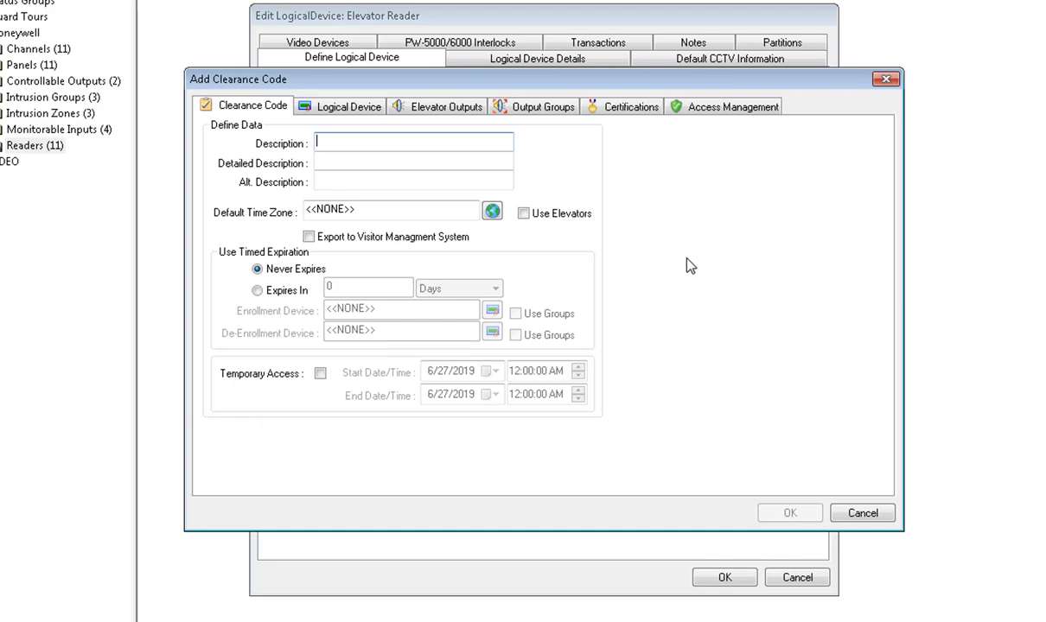
{"action": "mouse_move", "coordinate": [714, 289]}
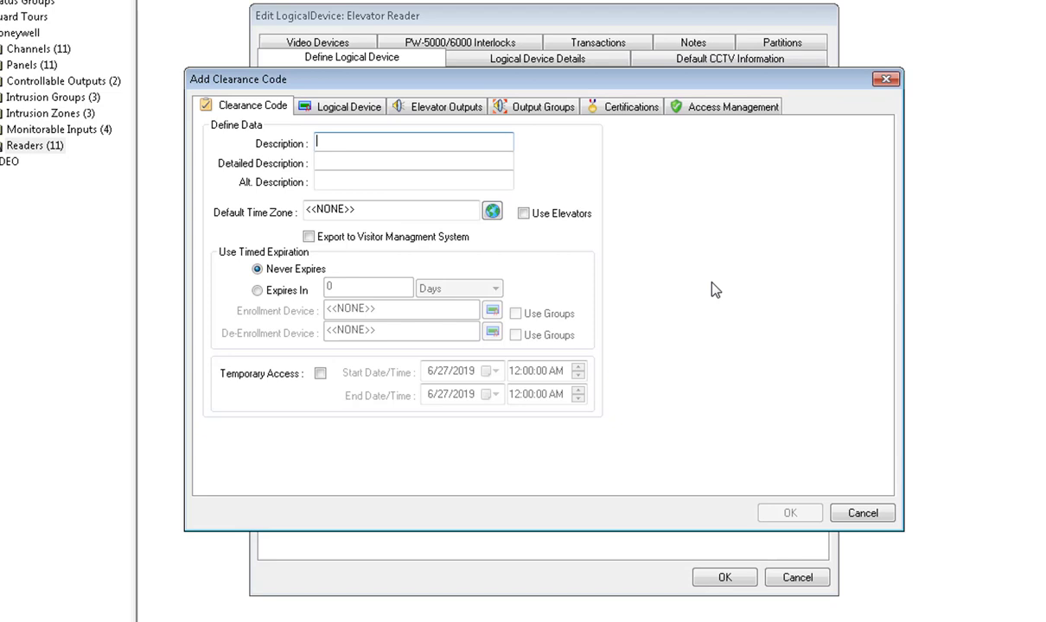
{"action": "type", "text": "E"}
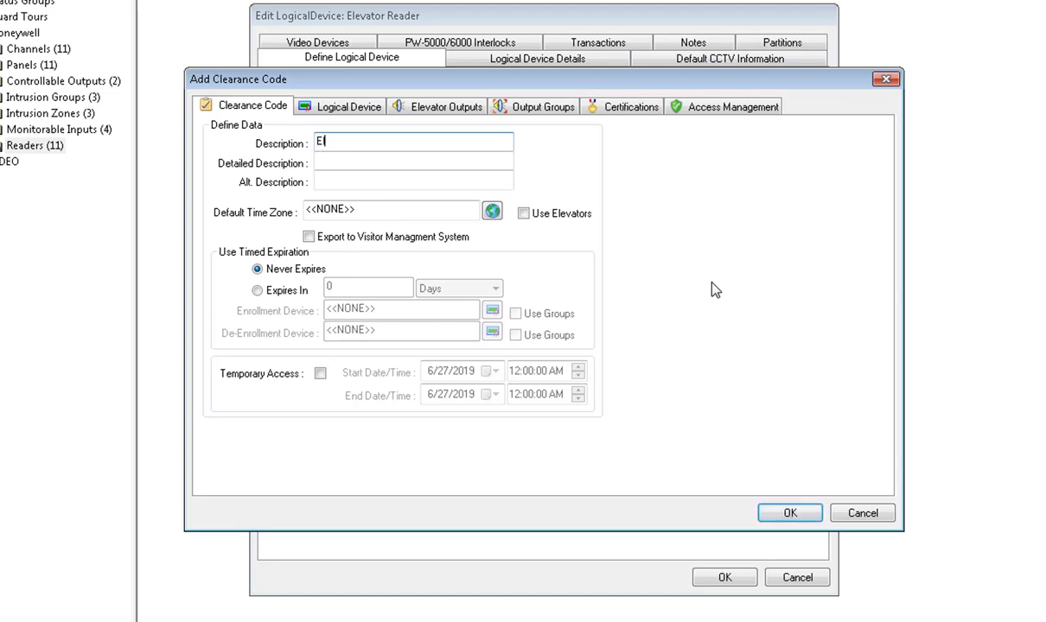
{"action": "type", "text": "levator Unlock S"}
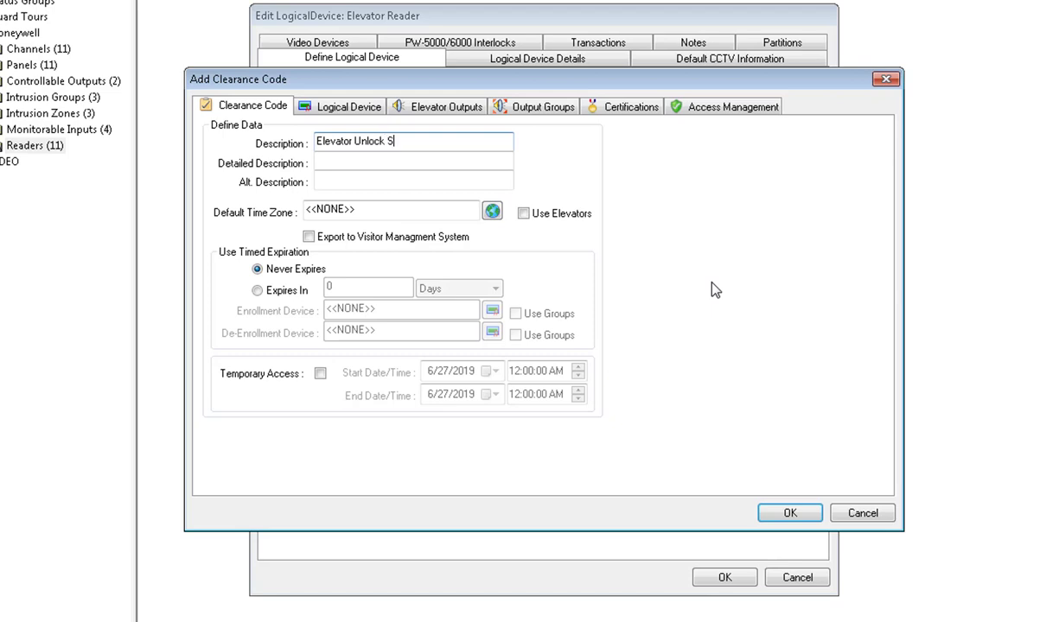
{"action": "type", "text": "chedule"}
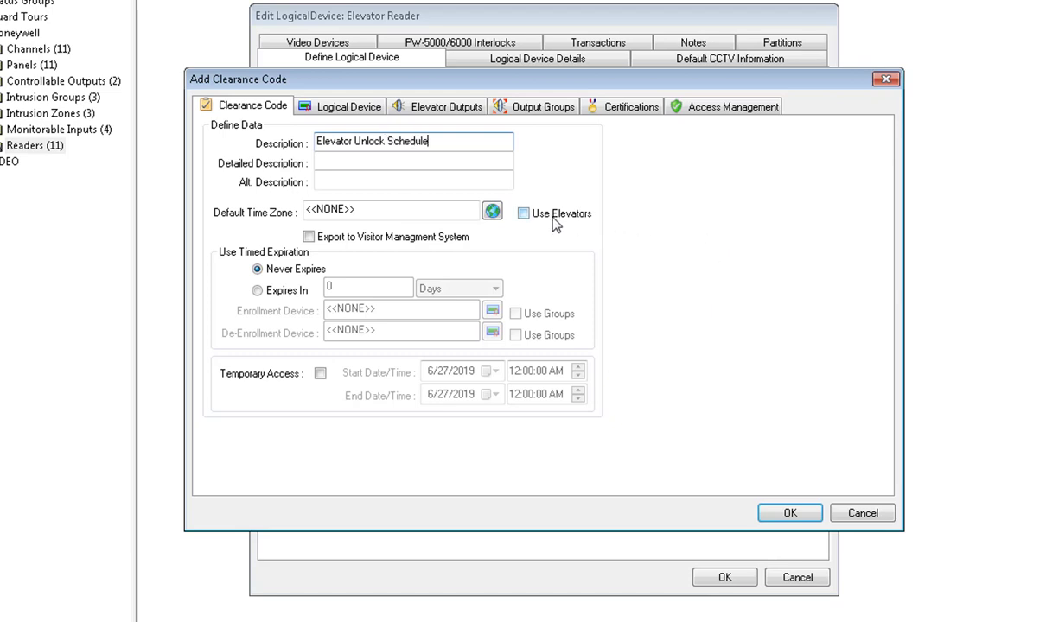
{"action": "left_click", "coordinate": [523, 214]}
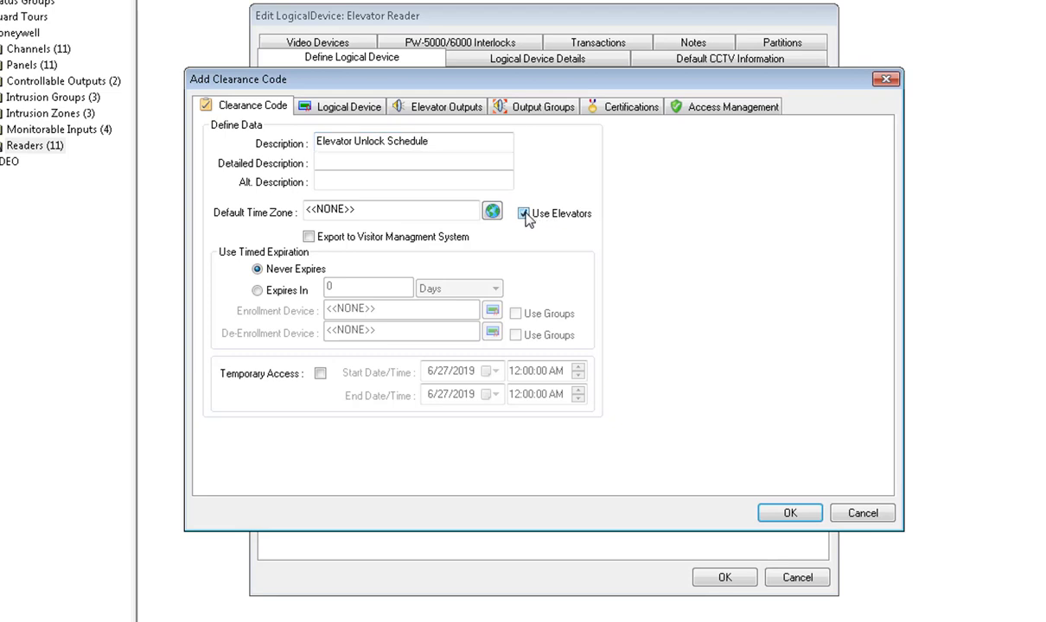
{"action": "left_click", "coordinate": [522, 214]}
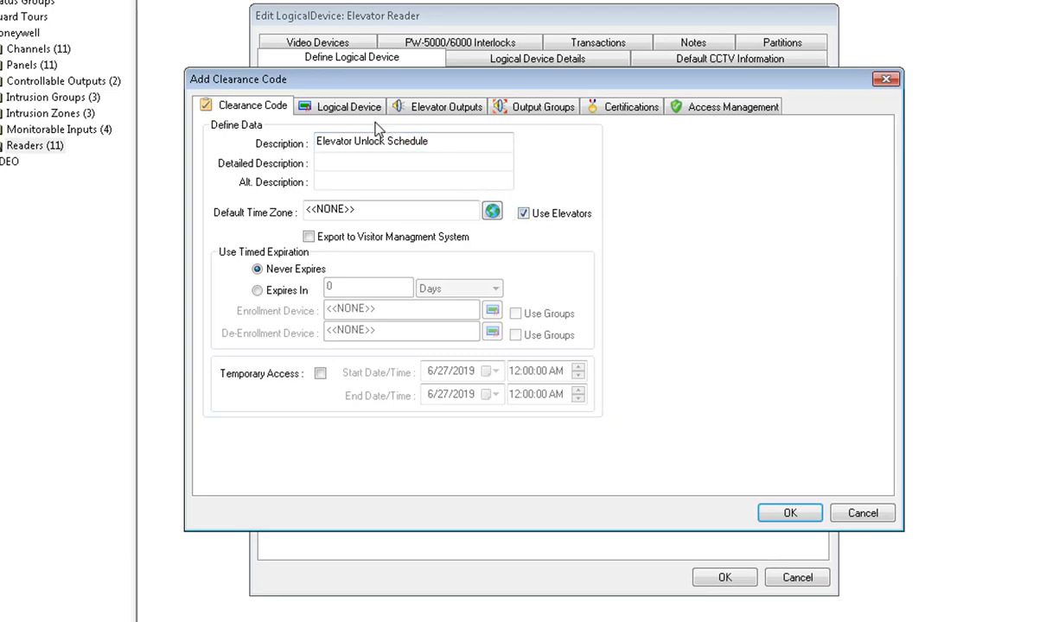
- Add Elevator Reader to the clearance code with time zone System 1st shift 7-4:00pm M-F
{"action": "left_click", "coordinate": [348, 107]}
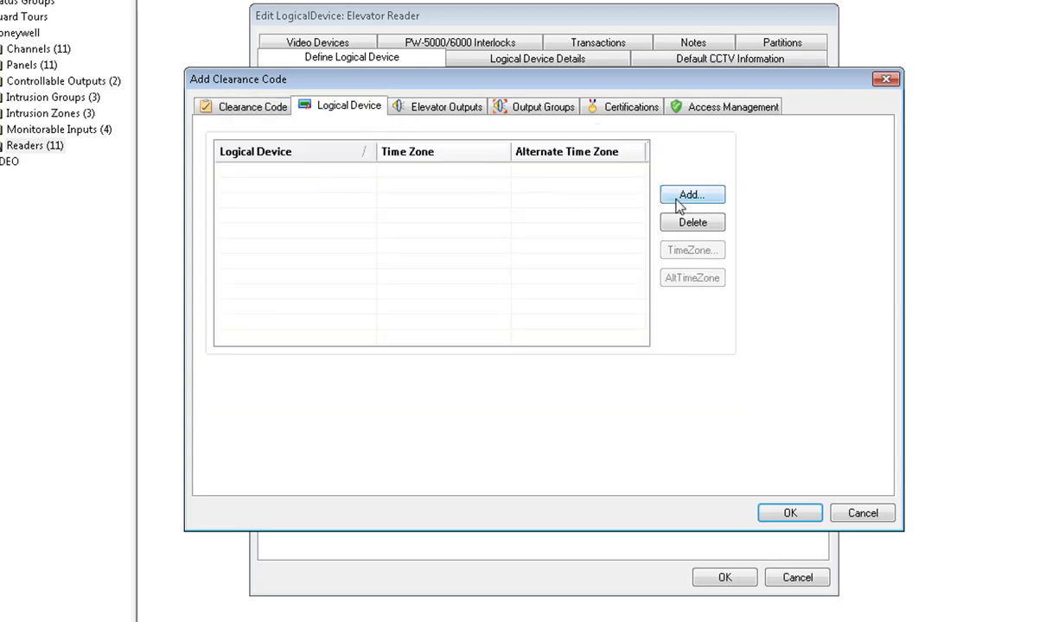
{"action": "left_click", "coordinate": [691, 194]}
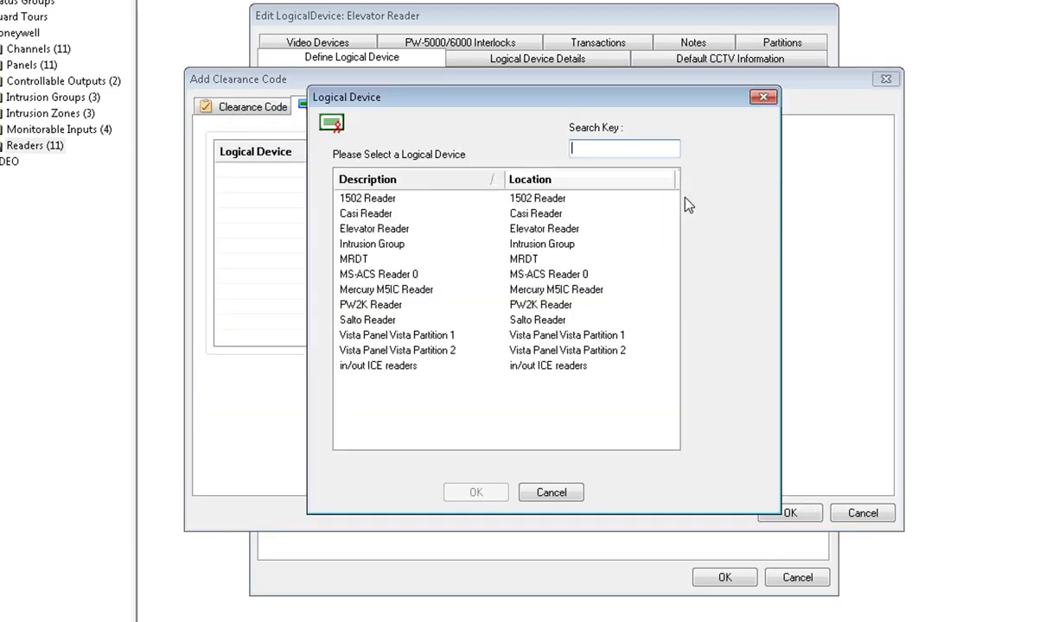
{"action": "mouse_move", "coordinate": [438, 228]}
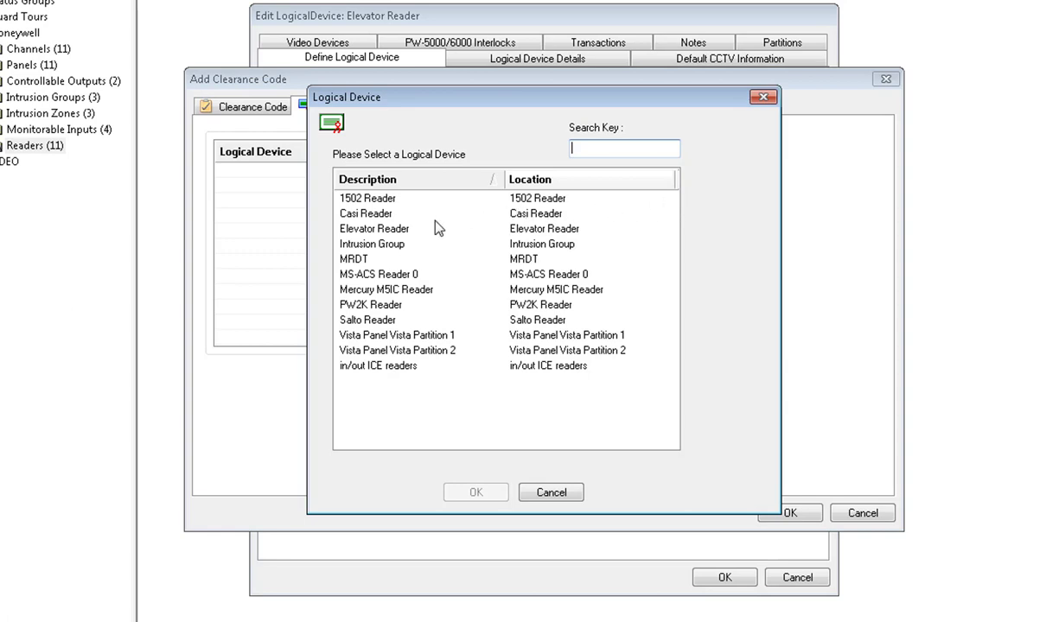
{"action": "left_click", "coordinate": [374, 228]}
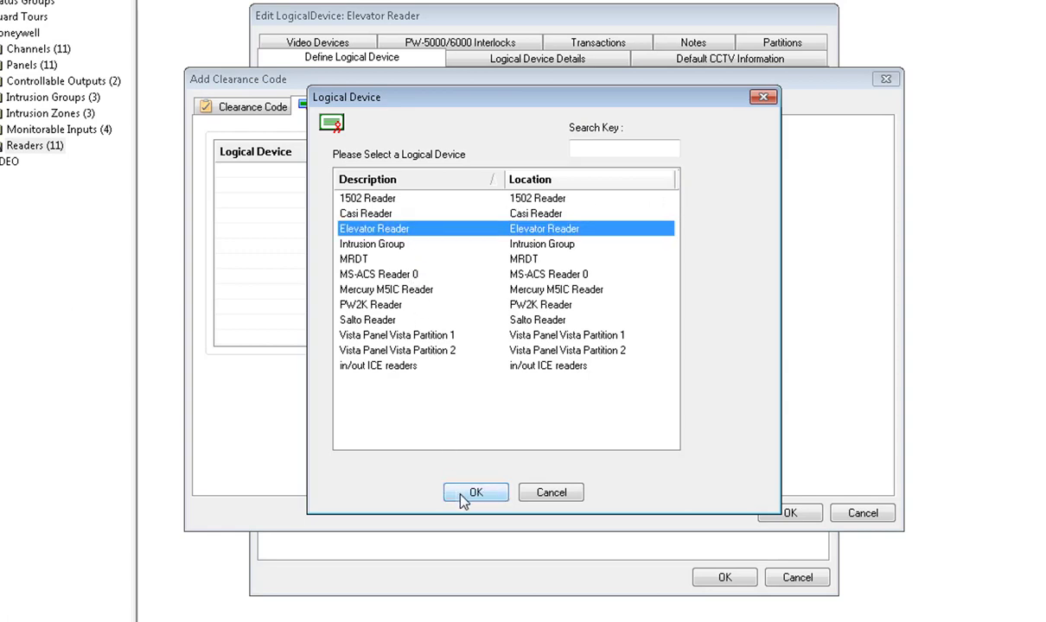
{"action": "left_click", "coordinate": [475, 491]}
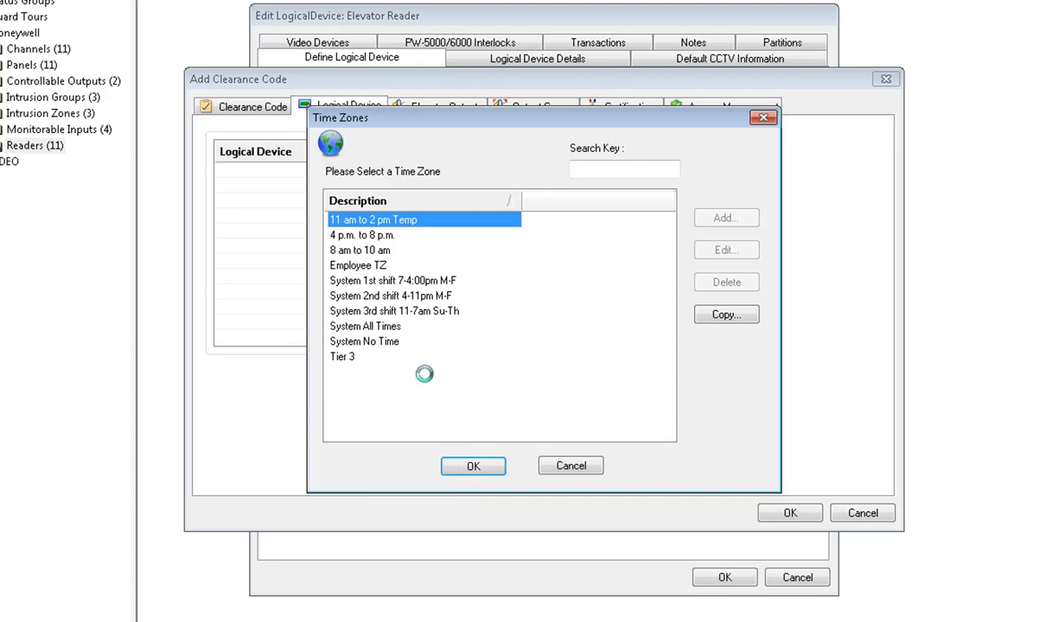
{"action": "left_click", "coordinate": [423, 280]}
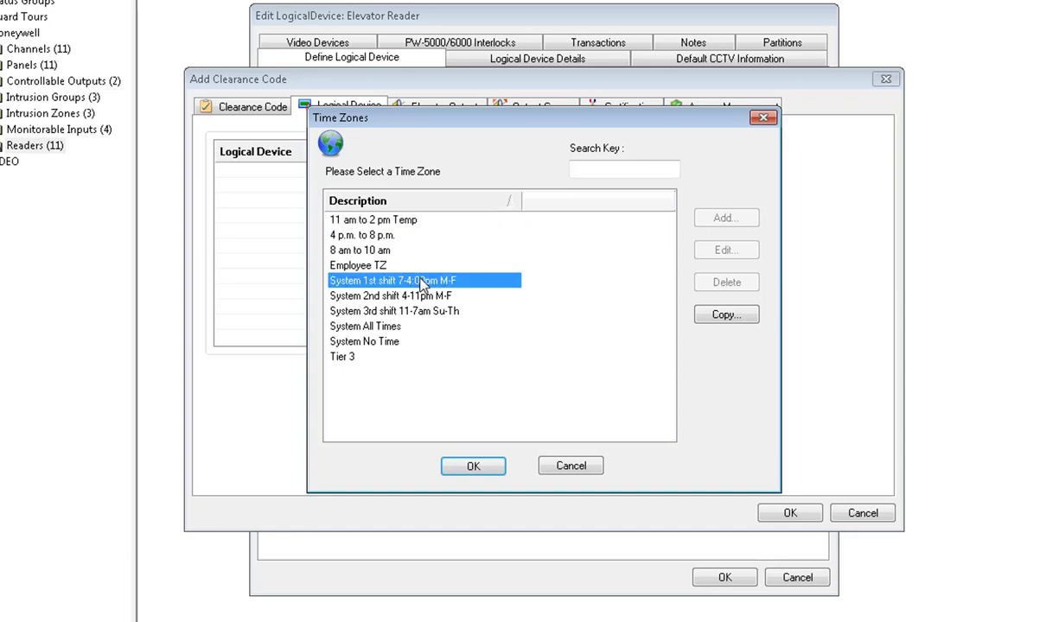
{"action": "mouse_move", "coordinate": [425, 298]}
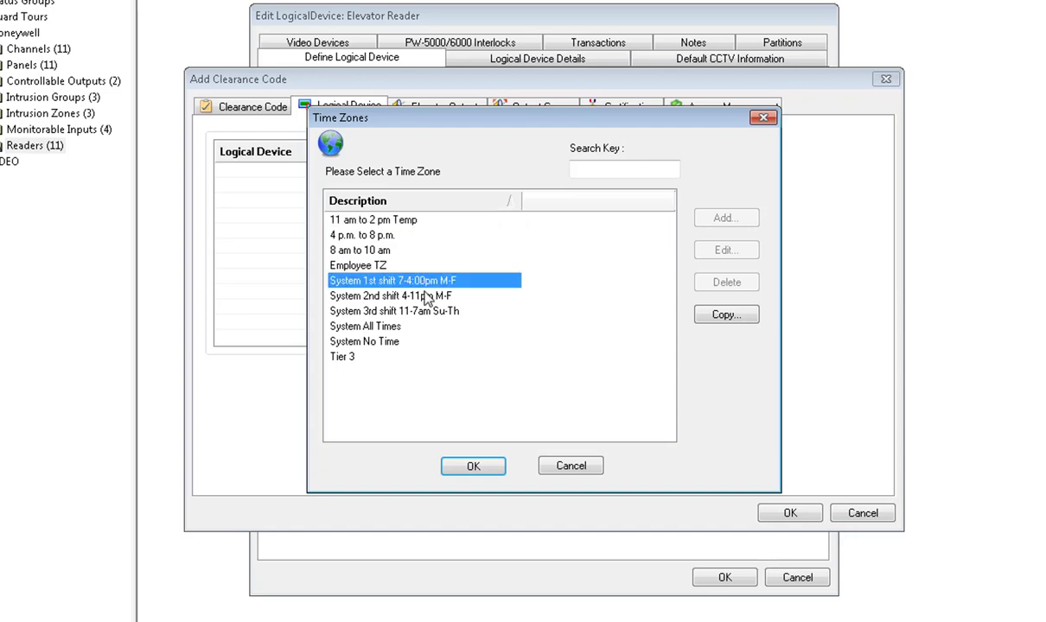
{"action": "mouse_move", "coordinate": [467, 463]}
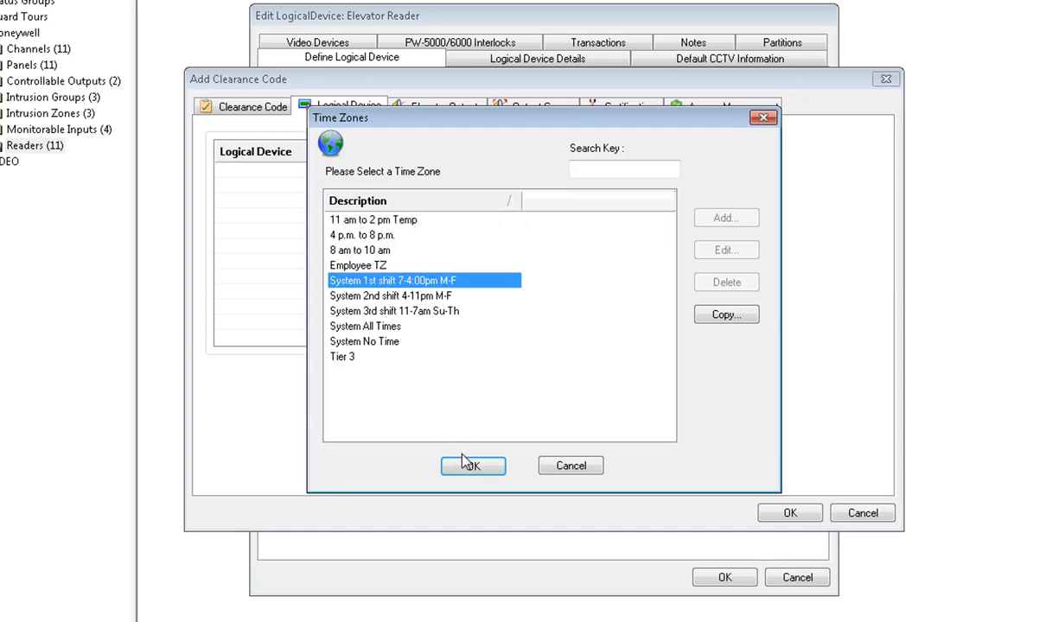
{"action": "left_click", "coordinate": [472, 465]}
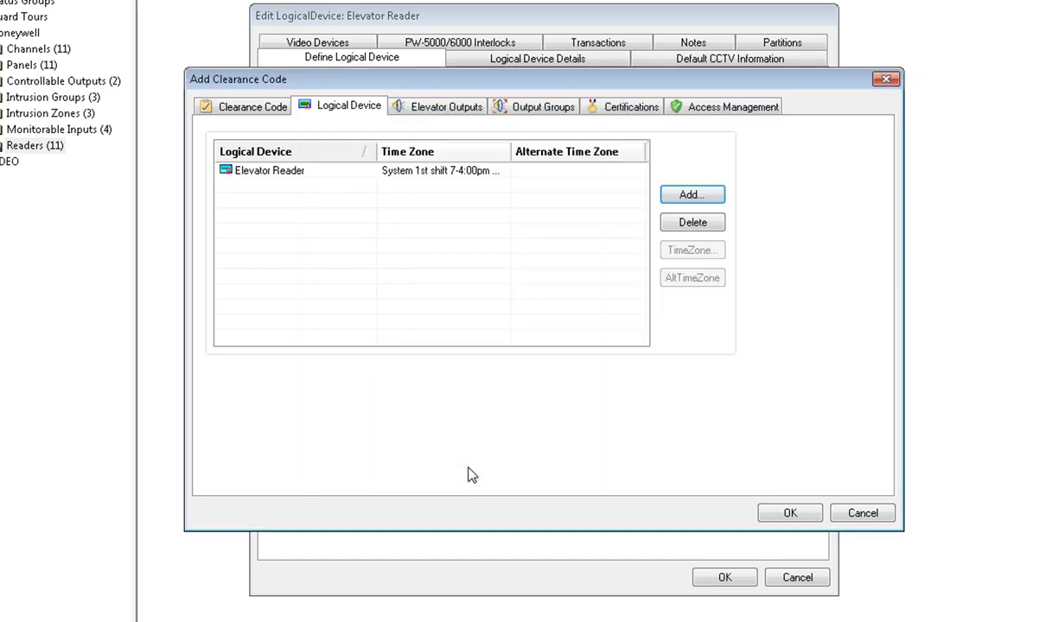
{"action": "mouse_move", "coordinate": [734, 550]}
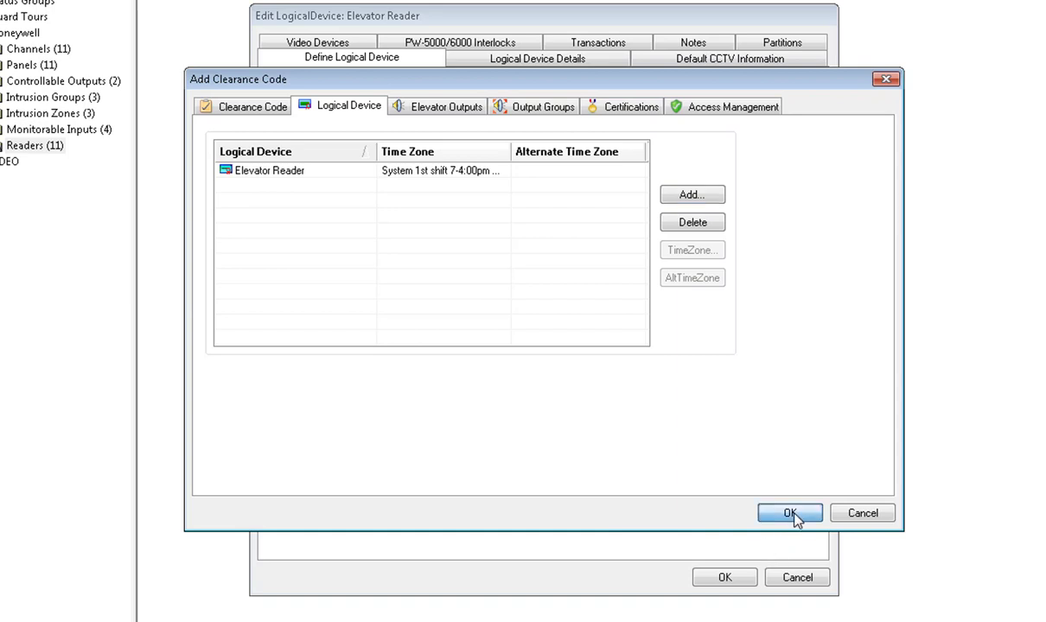
- Save the code, assign Elevator Unlock Schedule as Elevator Reader's unlock code, and save
{"action": "left_click", "coordinate": [788, 513]}
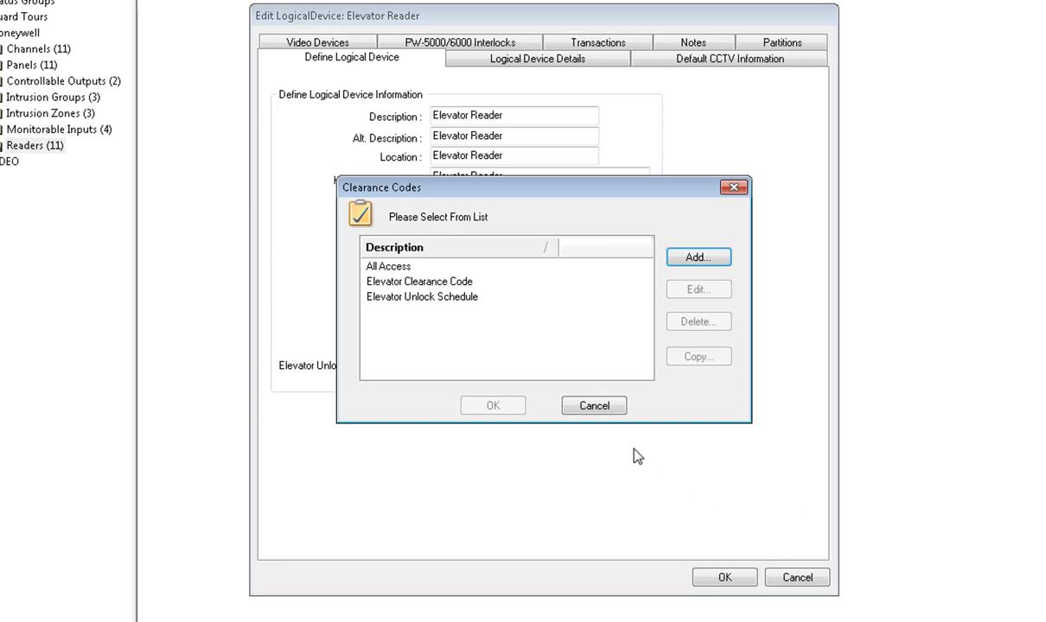
{"action": "left_click", "coordinate": [423, 297]}
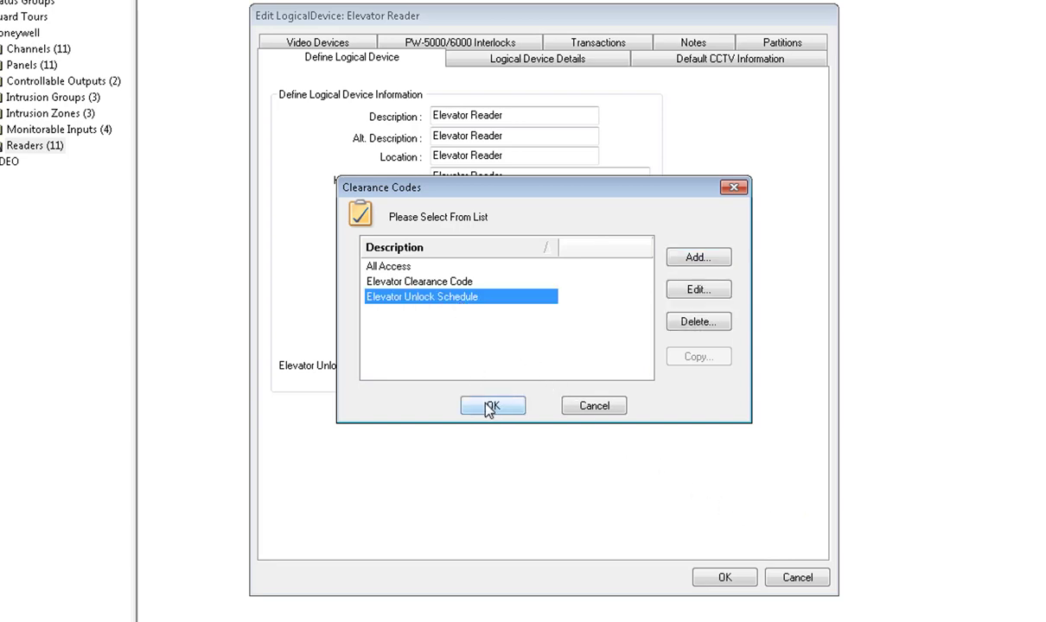
{"action": "left_click", "coordinate": [491, 406]}
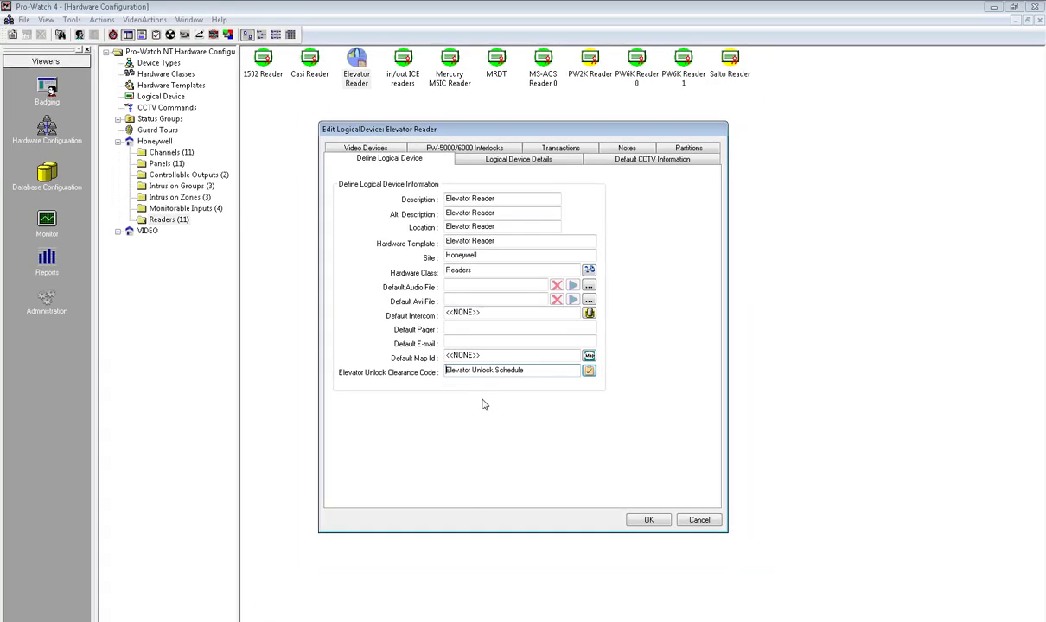
{"action": "mouse_move", "coordinate": [648, 519]}
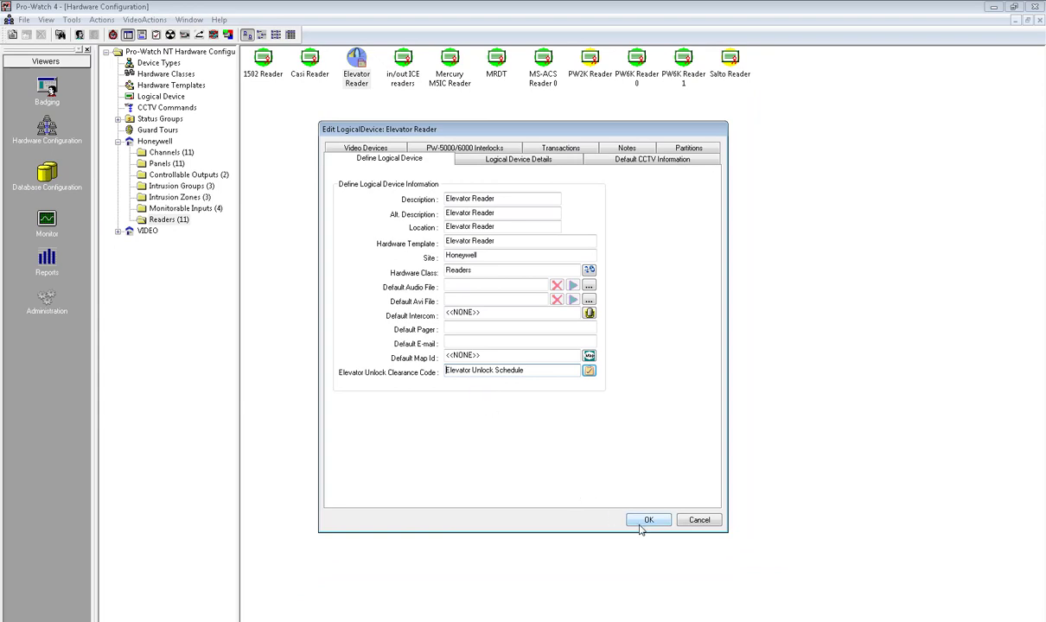
{"action": "left_click", "coordinate": [649, 519]}
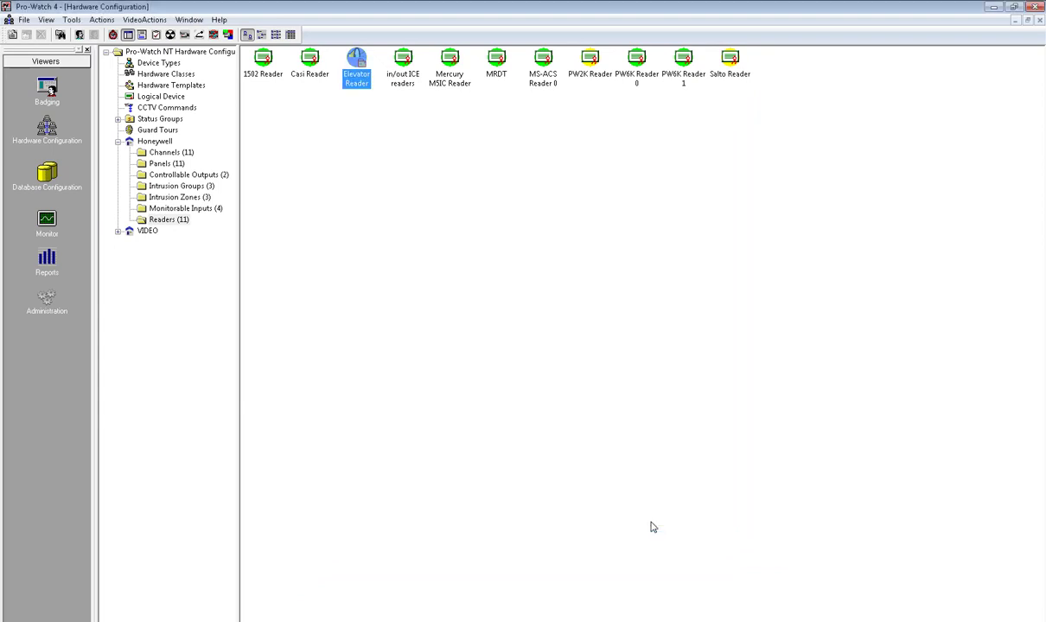